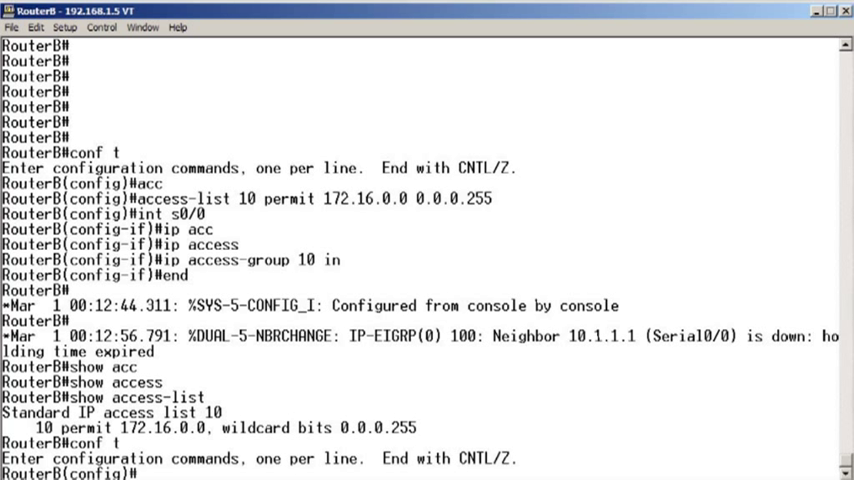
Step: Add 'access-list 10 permit 10.1.1.1 0.0.0.0' so EIGRP neighbor 10.1.1.1 re-forms adjacency
text(access-list)
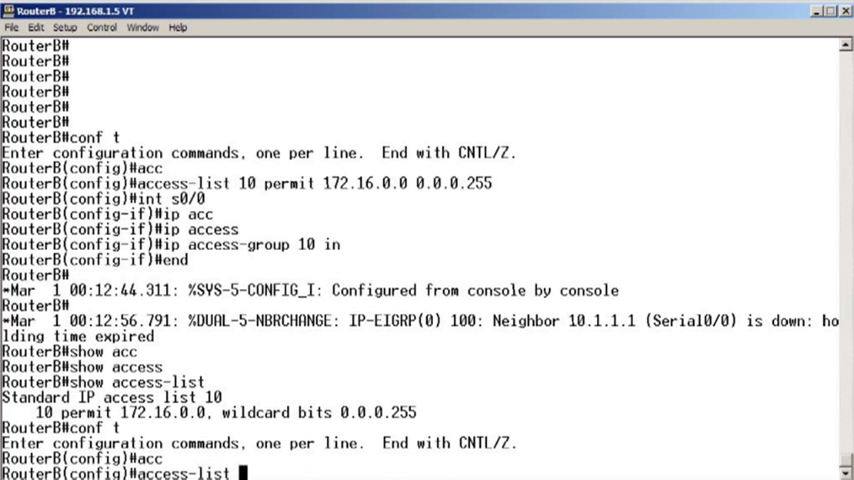
text(10 permit)
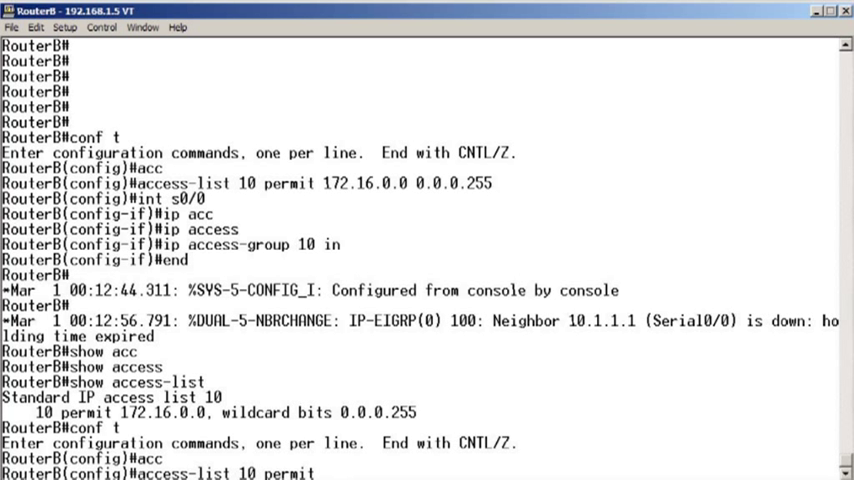
text(10.1.1)
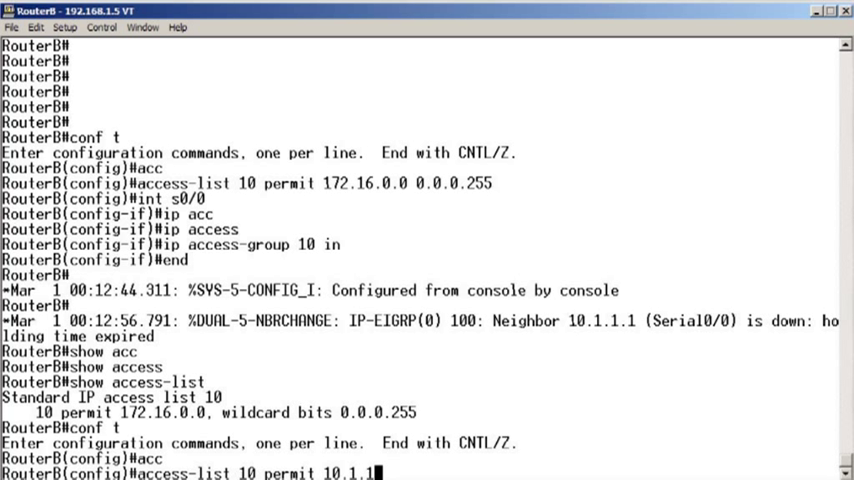
text(.1 0.0.0.0)
text(end)
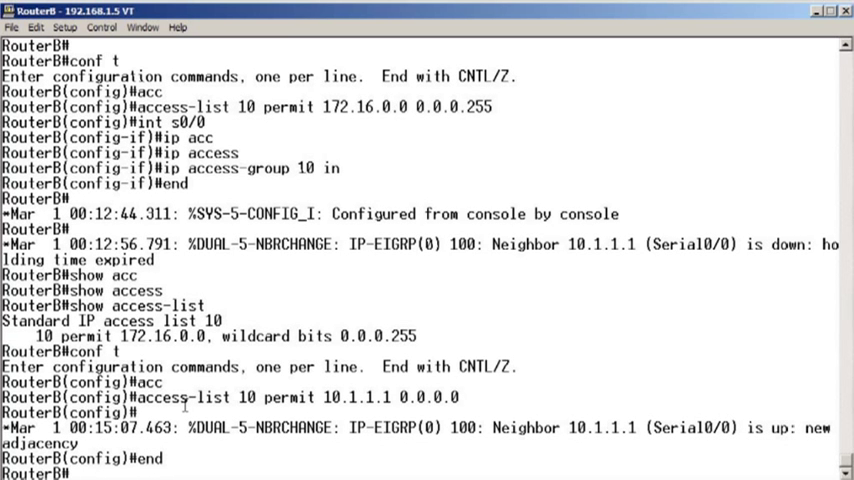
Step: Save Router B's running configuration to startup-config with 'copy run start'
text(copy run star)
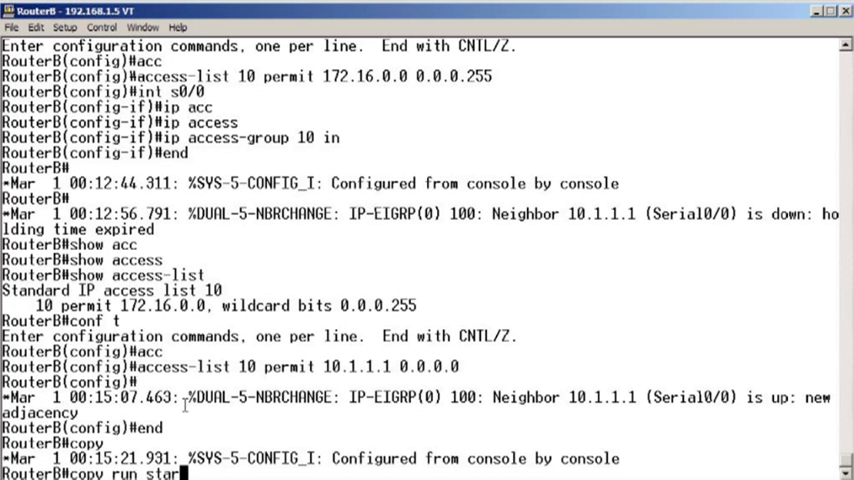
key(Return)
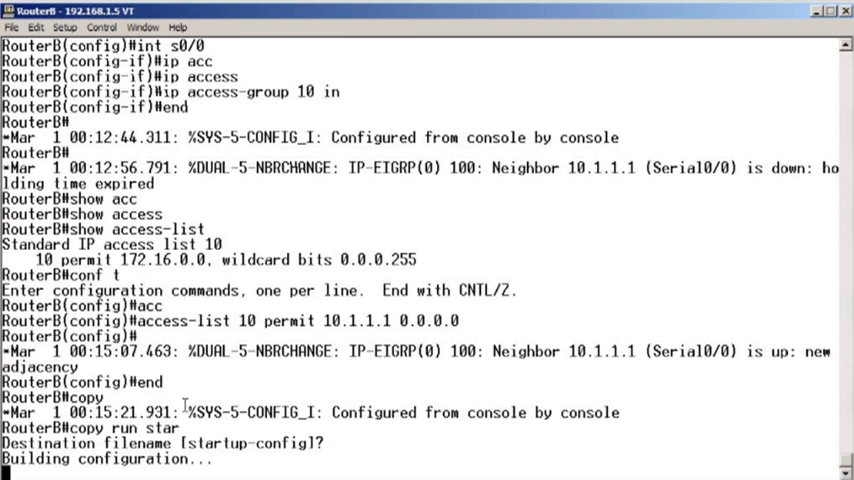